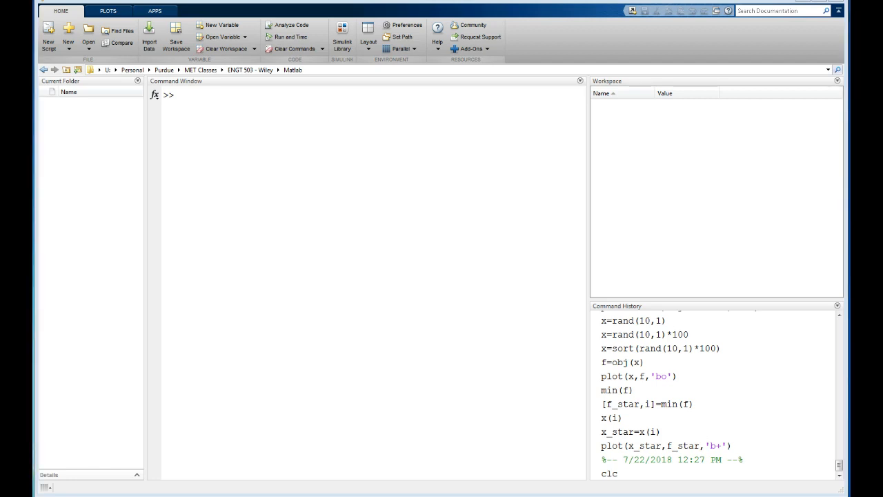
mouse_move(473, 265)
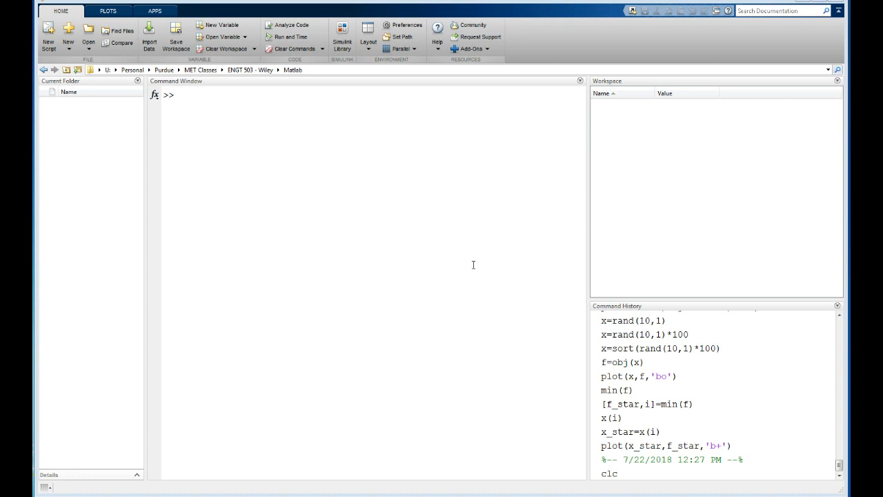
mouse_move(477, 265)
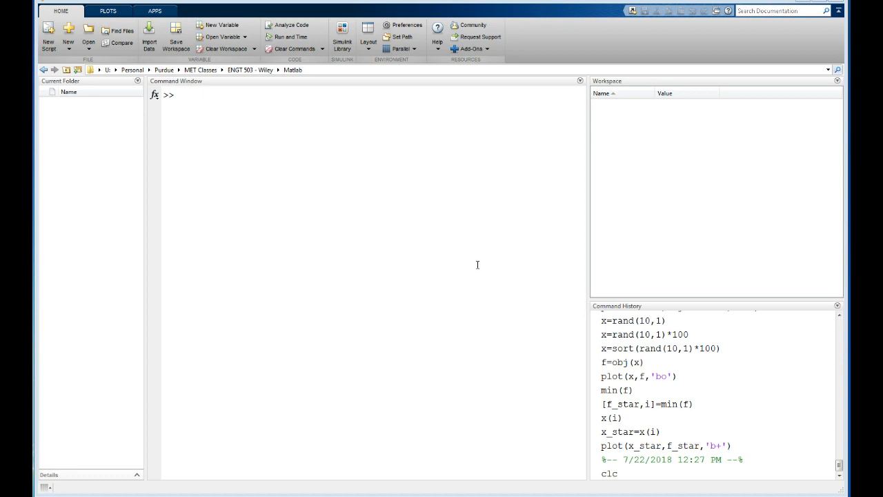
- Define obj as the anonymous lifeguard function 1/7*sqrt(2500+x.^2)+1/2*sqrt(2500+(100-x).^2)
left_click(367, 36)
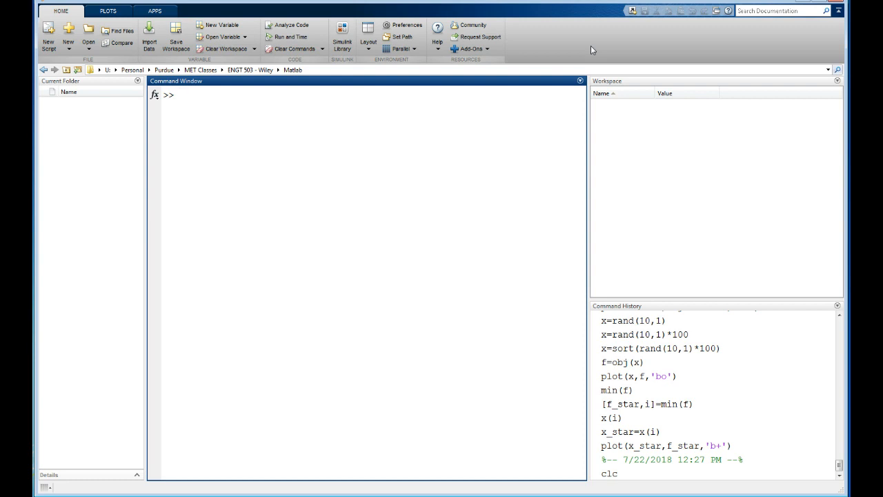
mouse_move(629, 417)
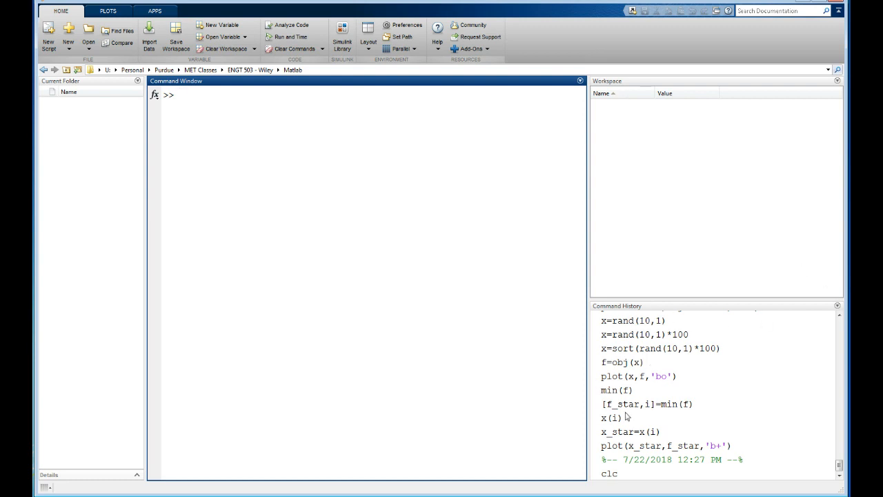
mouse_move(561, 33)
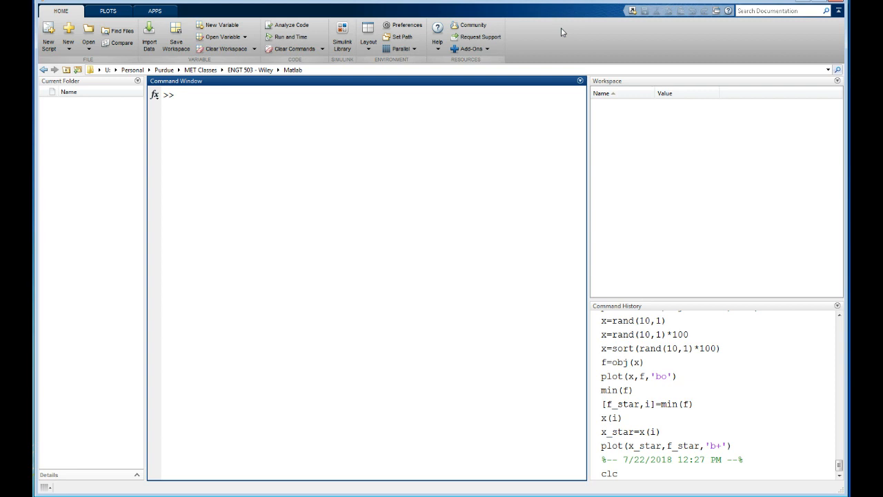
type("obj")
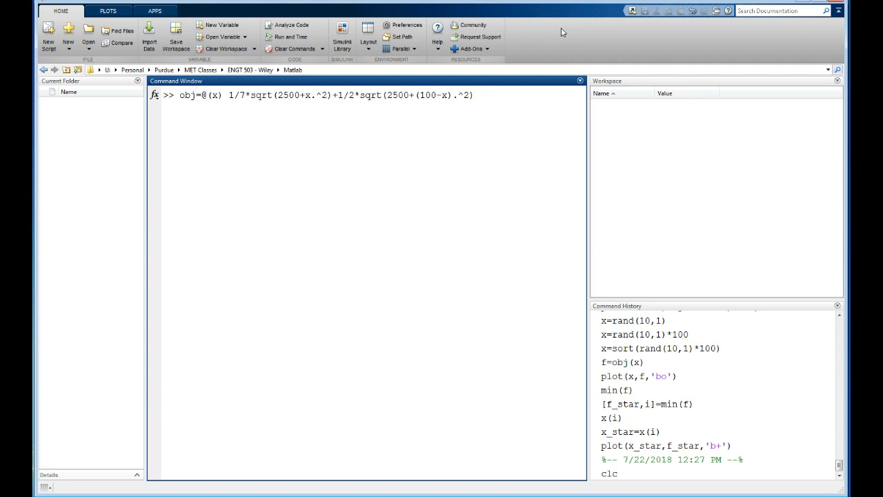
key("enter")
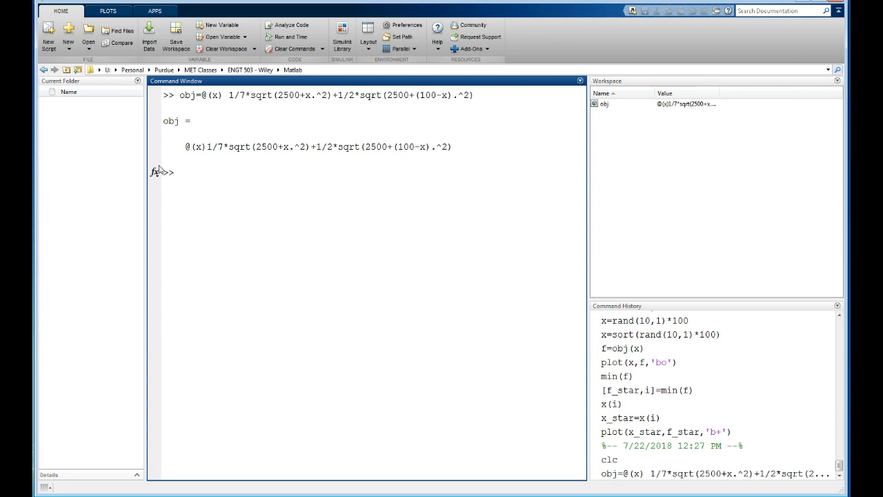
- Plot obj over x from 0 to 100 with ezplot and bring Figure 1 forward
type("fz")
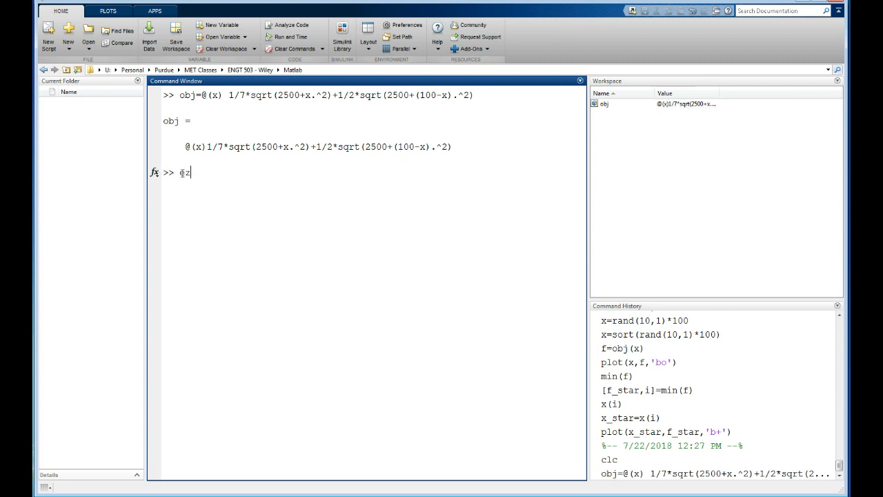
type("ezplot")
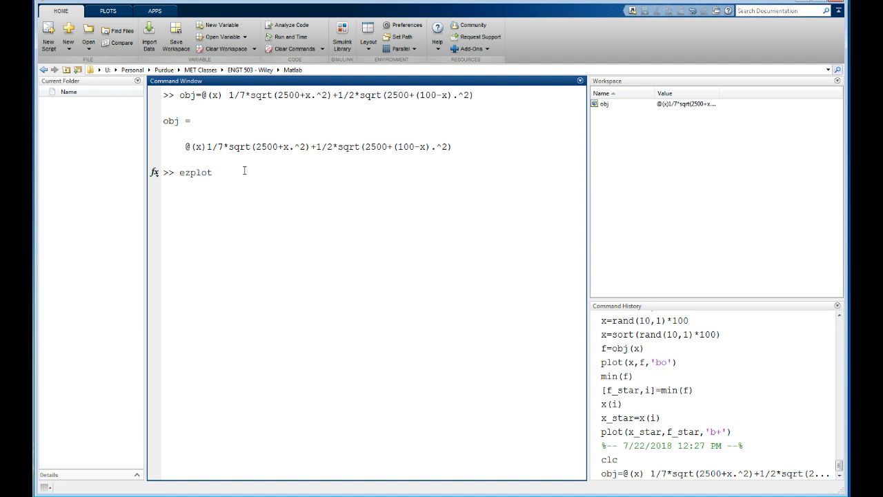
type("(obj,[0 100])")
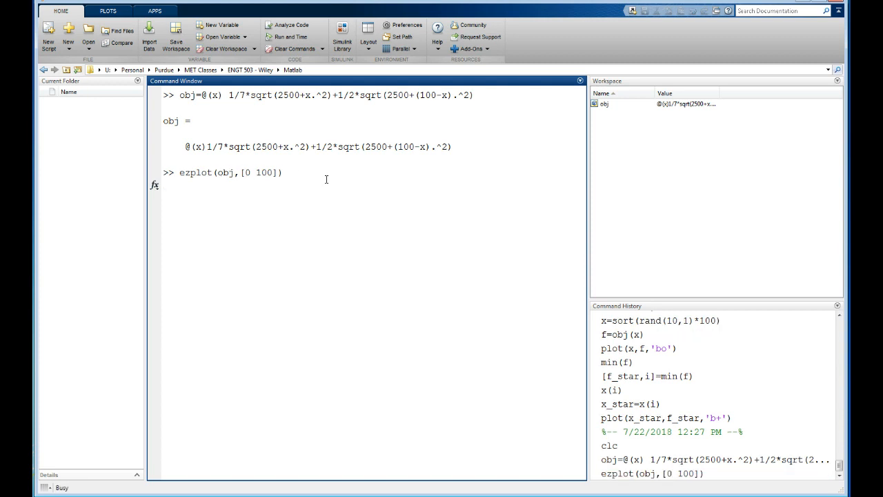
key("Return")
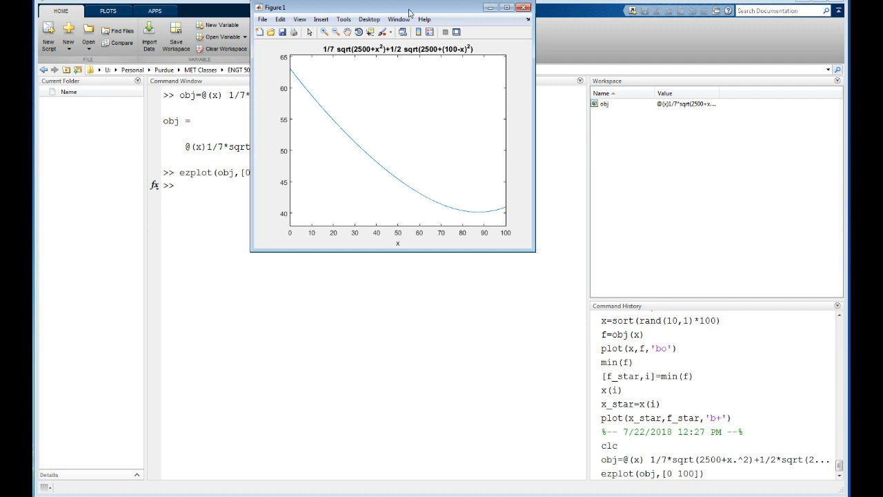
left_click(524, 7)
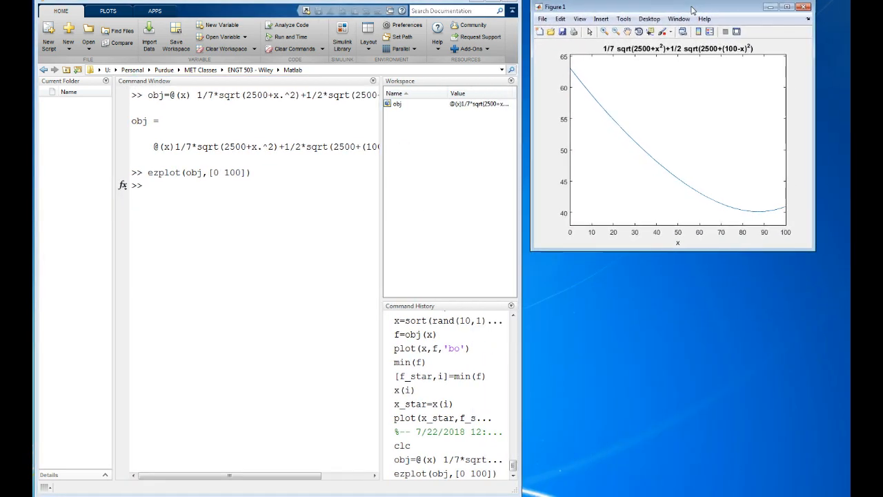
left_click_drag(690, 6, 724, 12)
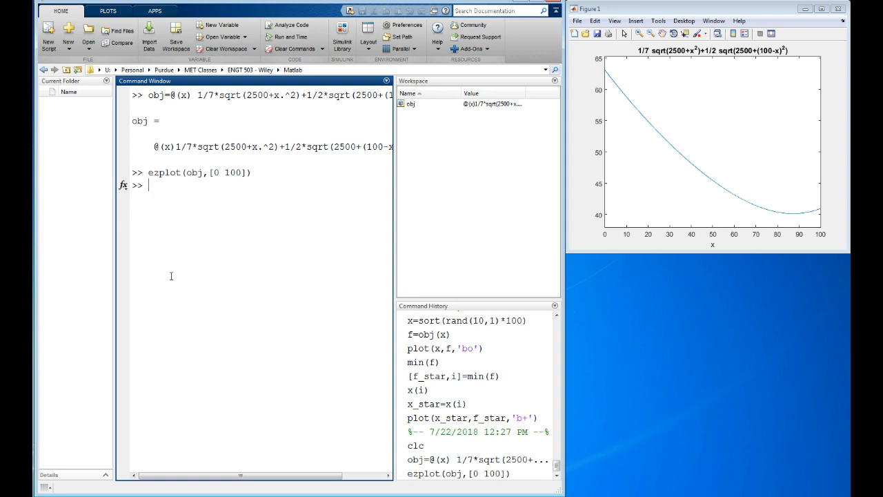
mouse_move(236, 307)
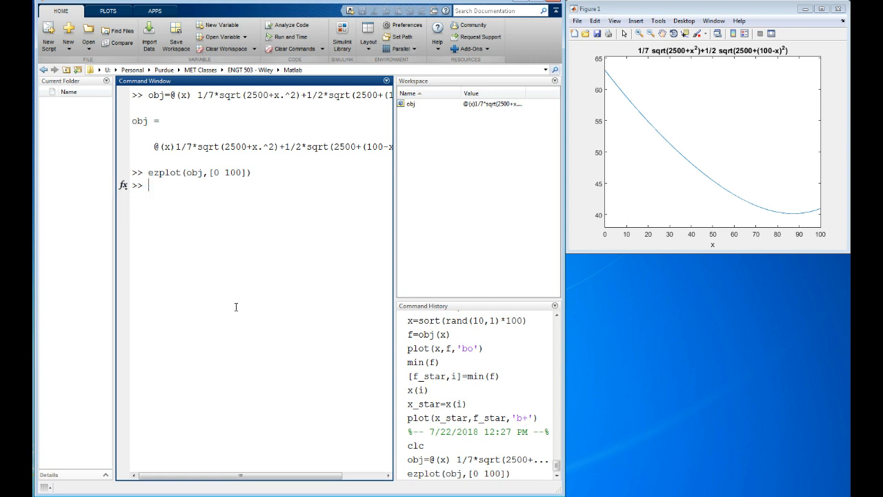
mouse_move(634, 196)
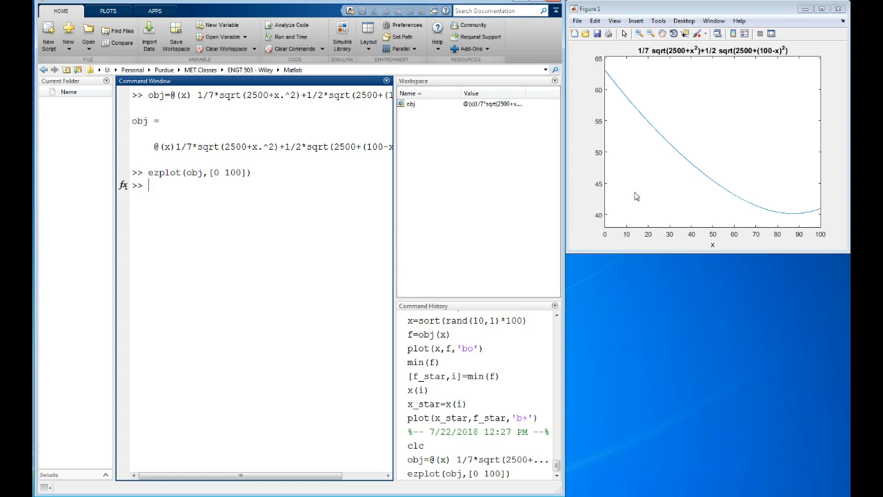
mouse_move(720, 189)
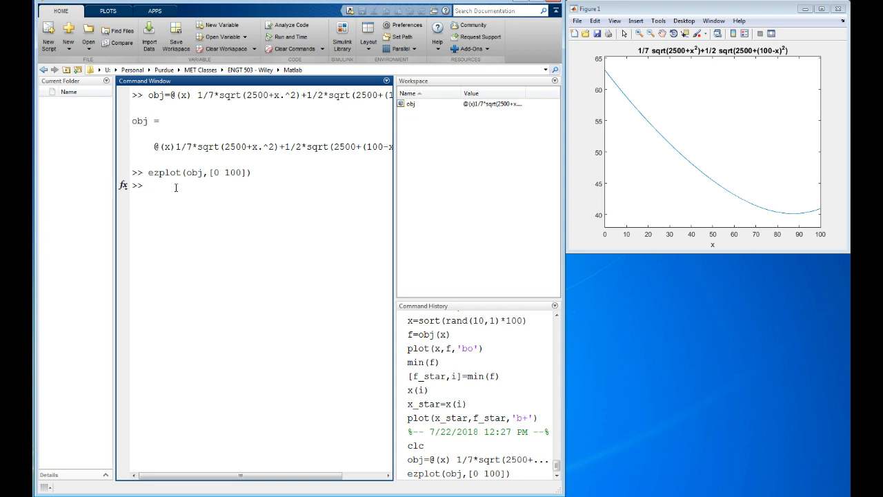
- Turn hold on and begin the plot command for the point at x = 87.208
type("hold on")
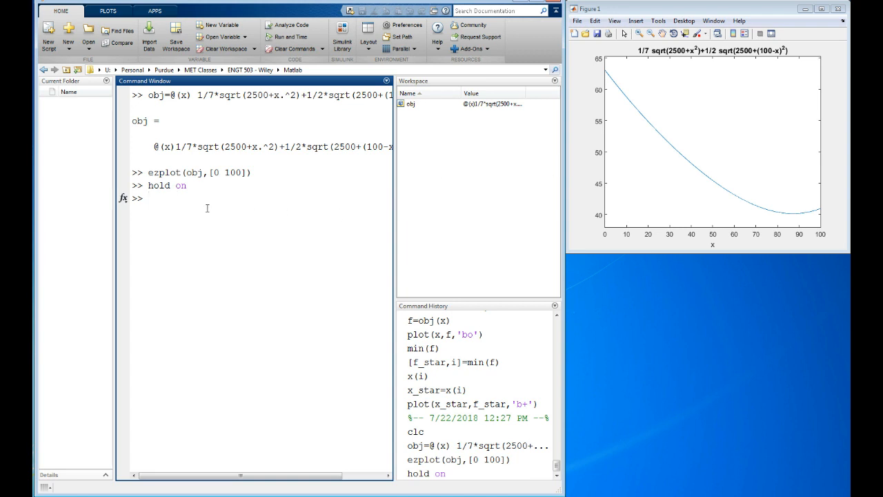
type("plot(")
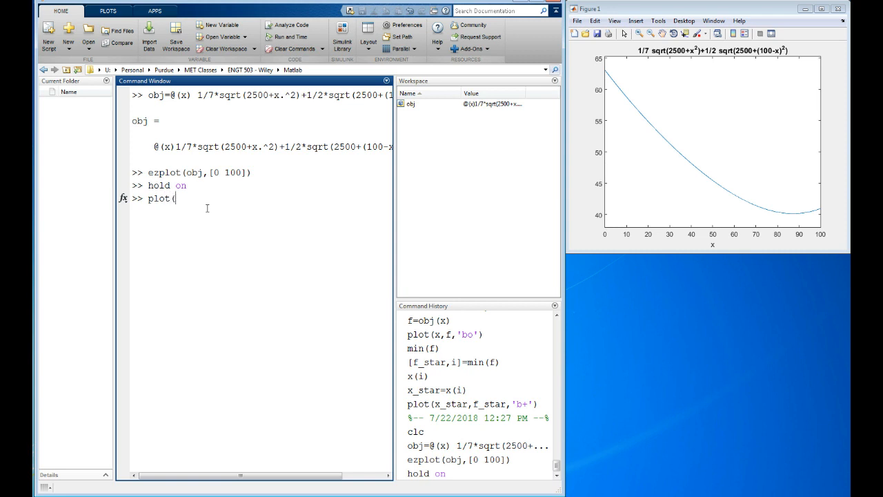
type("87")
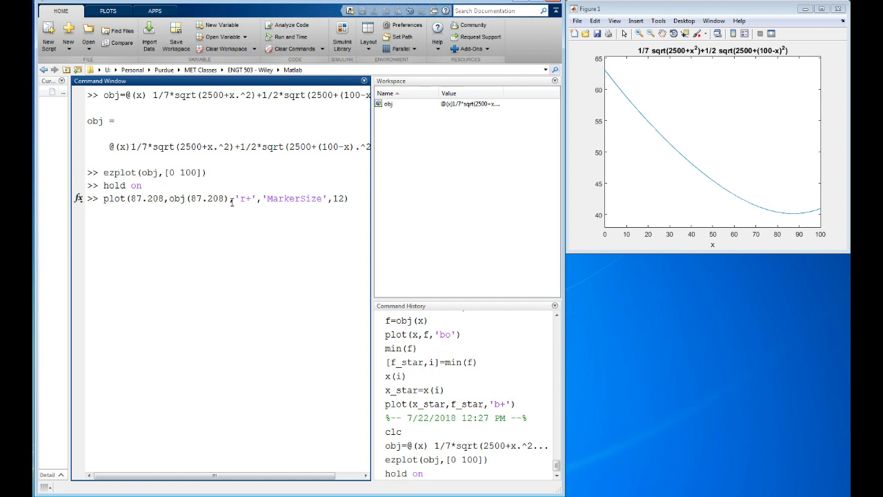
left_click_drag(235, 198, 312, 199)
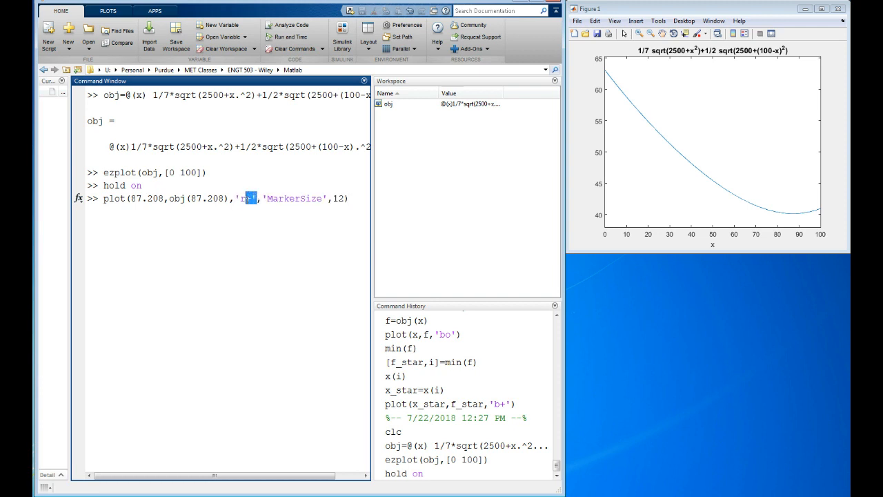
double_click(242, 199)
type("+")
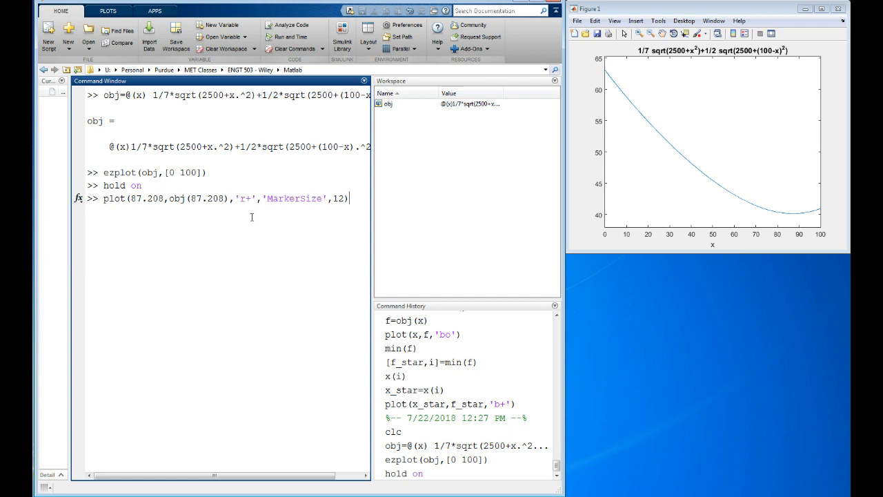
left_click(127, 199)
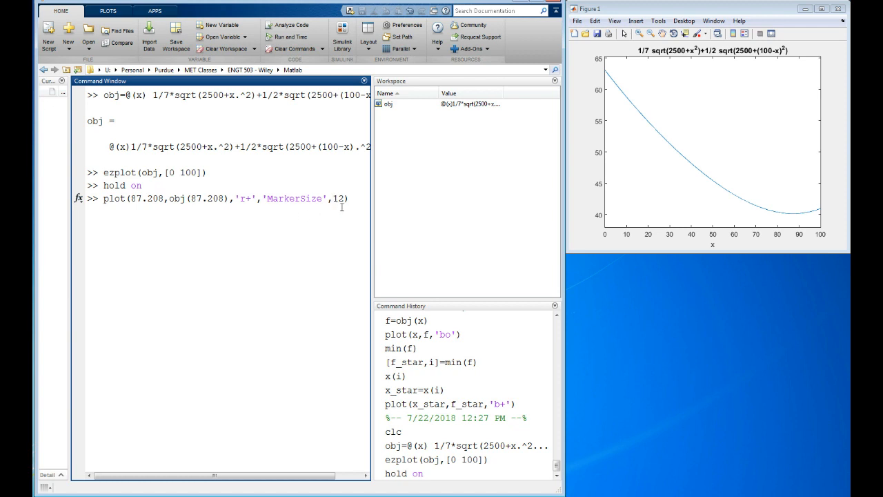
- Mark the minimum at 87.208 with a red plus, then start the random sample command x=
key("Return")
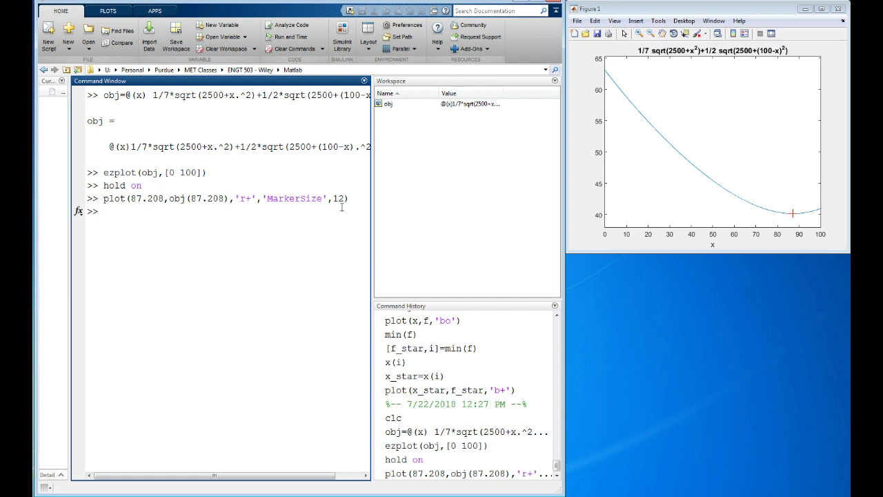
mouse_move(790, 218)
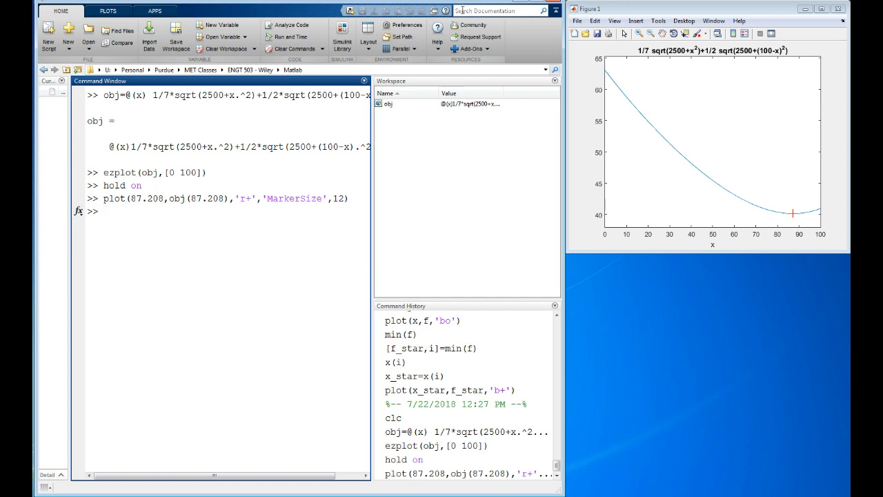
type("x=rand(10,1")
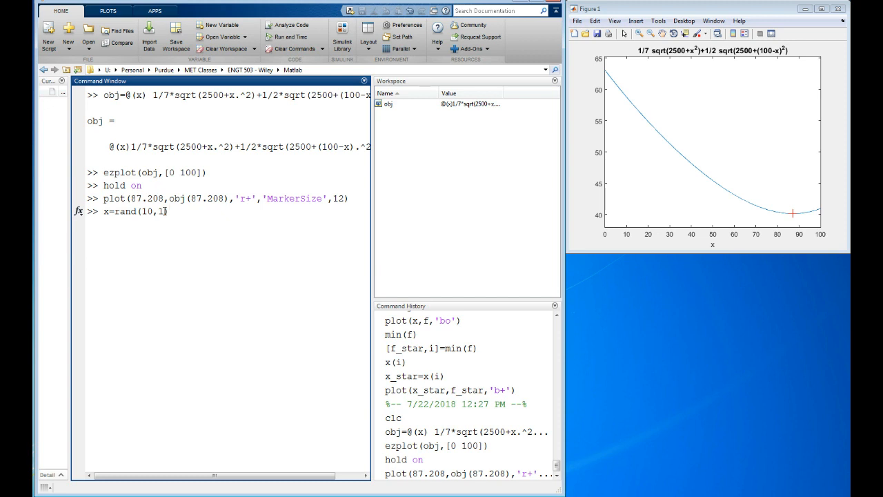
- Generate ten random samples x=rand(10,1), then scale them by 100
key("BackSpace")
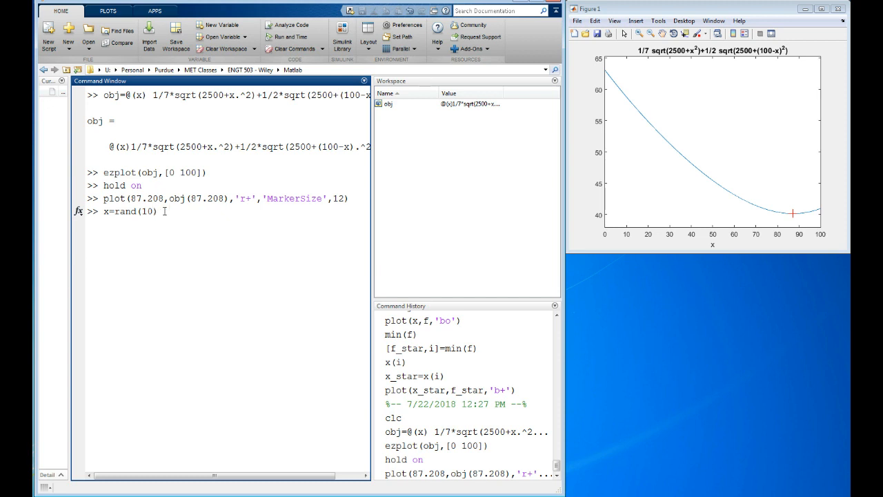
type(",1")
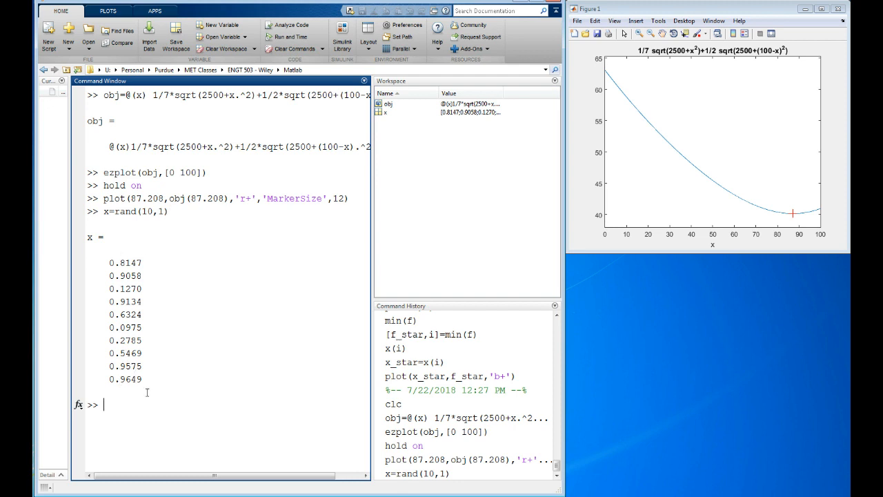
mouse_move(132, 404)
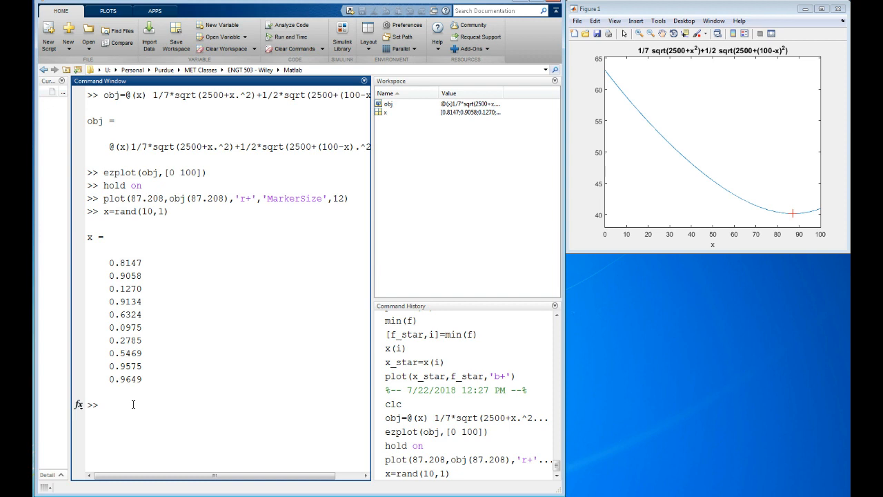
type("x=rand(10,1)")
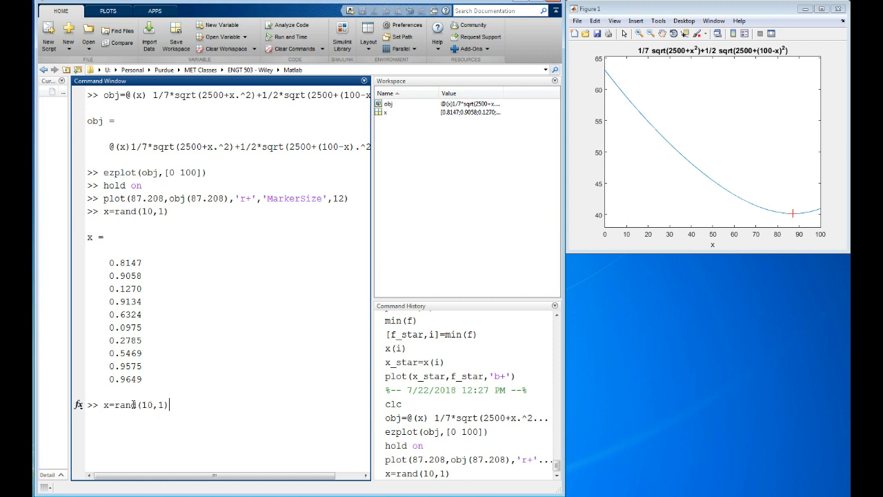
type("*100)")
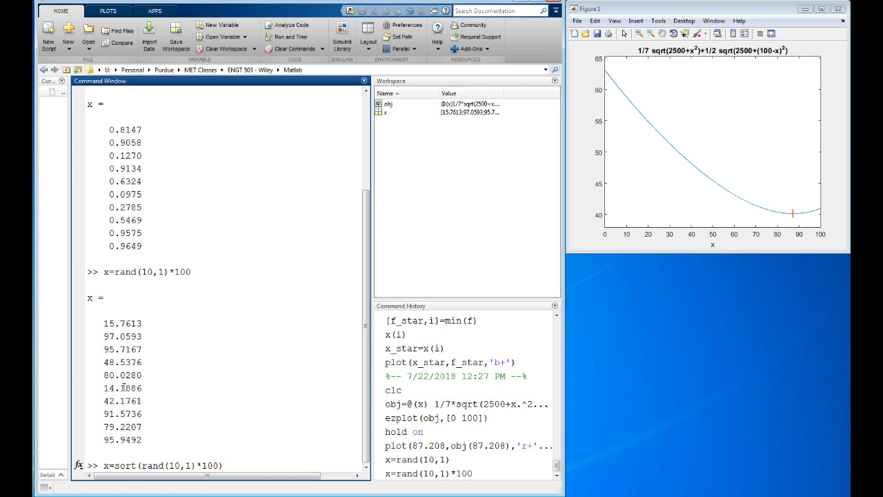
mouse_move(204, 327)
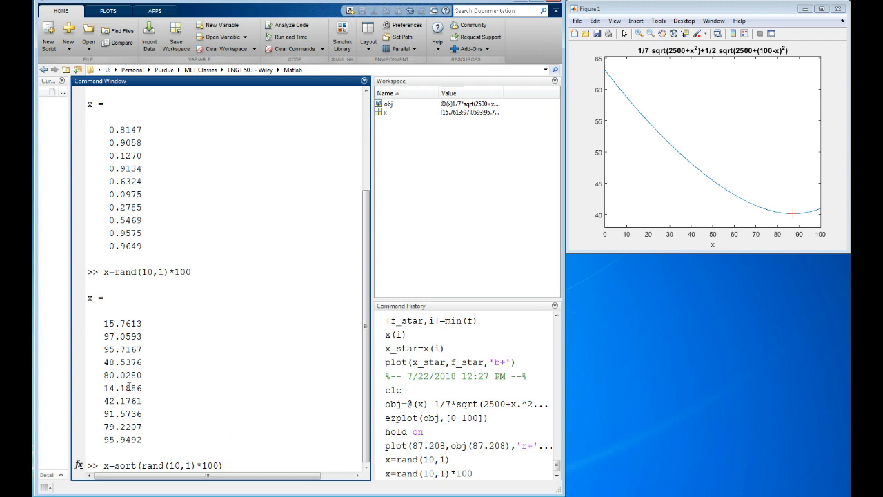
mouse_move(112, 466)
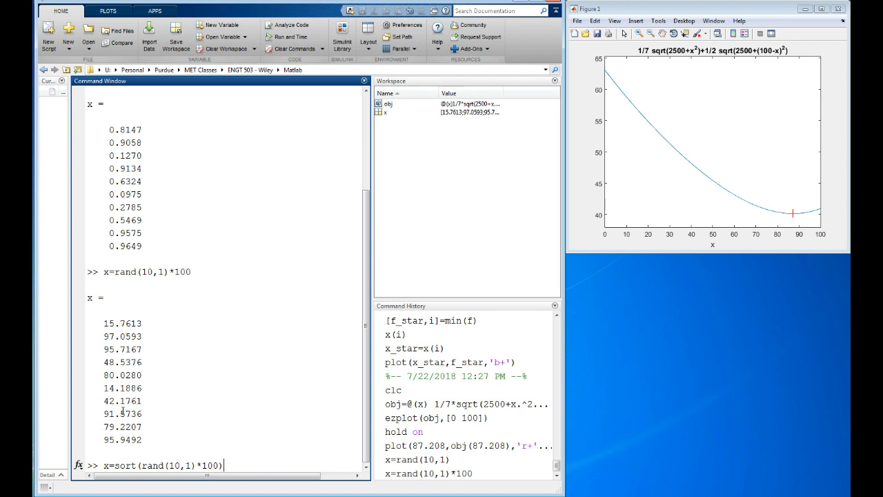
mouse_move(268, 422)
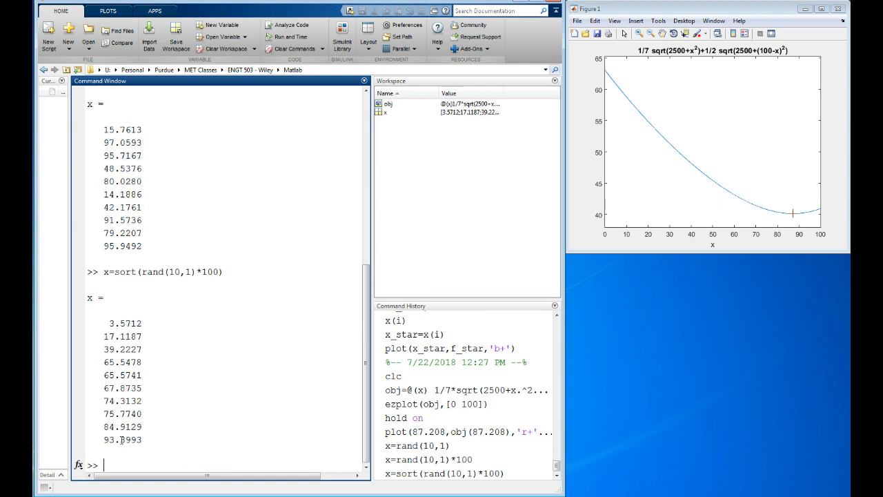
mouse_move(119, 462)
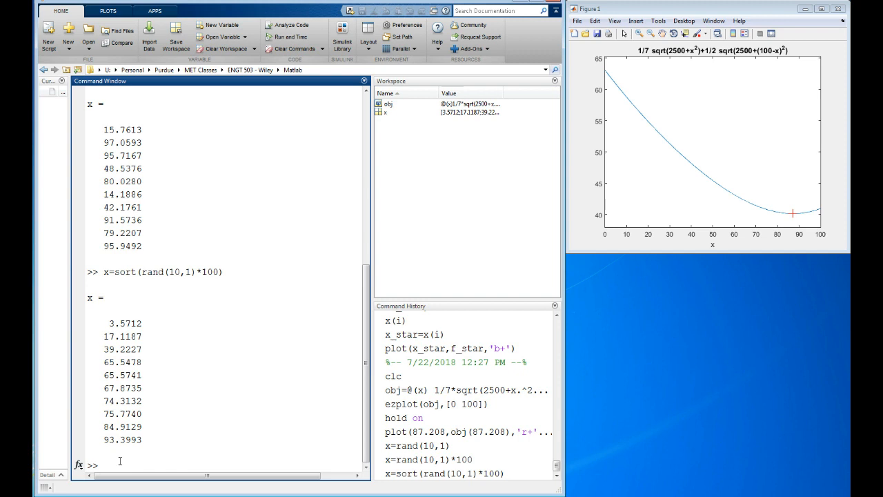
- Evaluate the objective at the samples with f=obj(x)
type("f=")
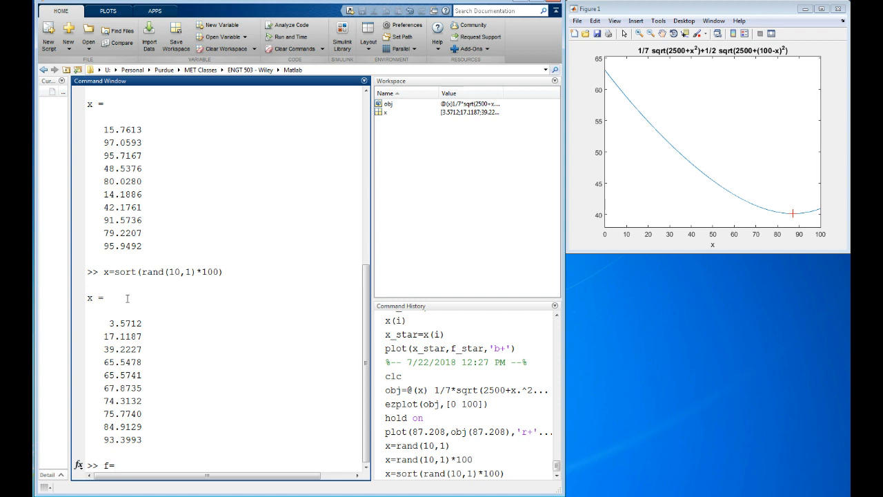
type("obj(x)")
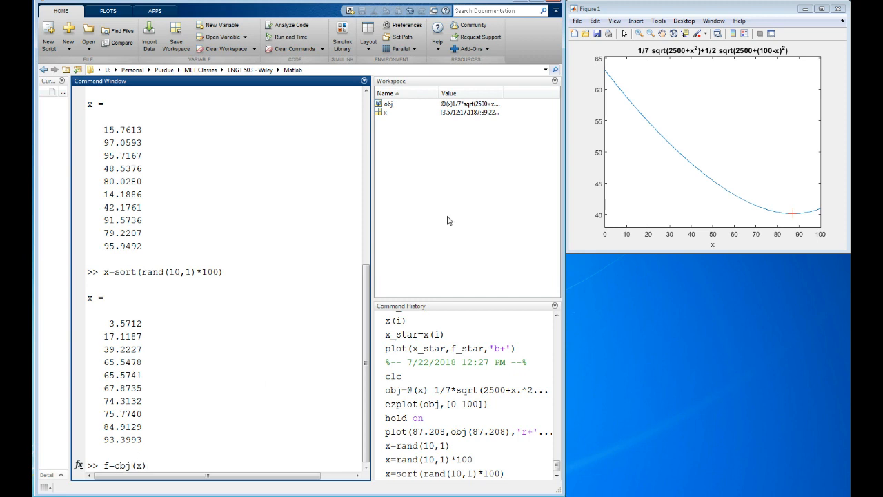
mouse_move(202, 447)
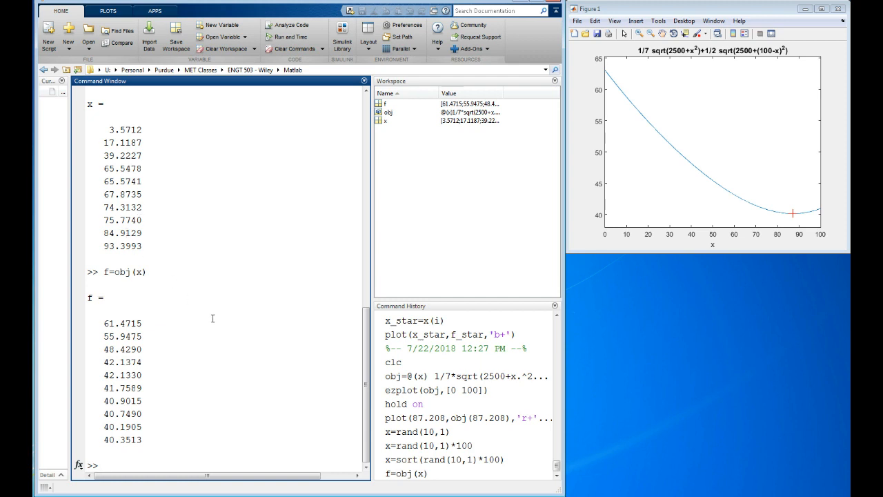
- Overlay the ten samples on the curve as blue circles with plot(x,f,'bo')
type("plot(")
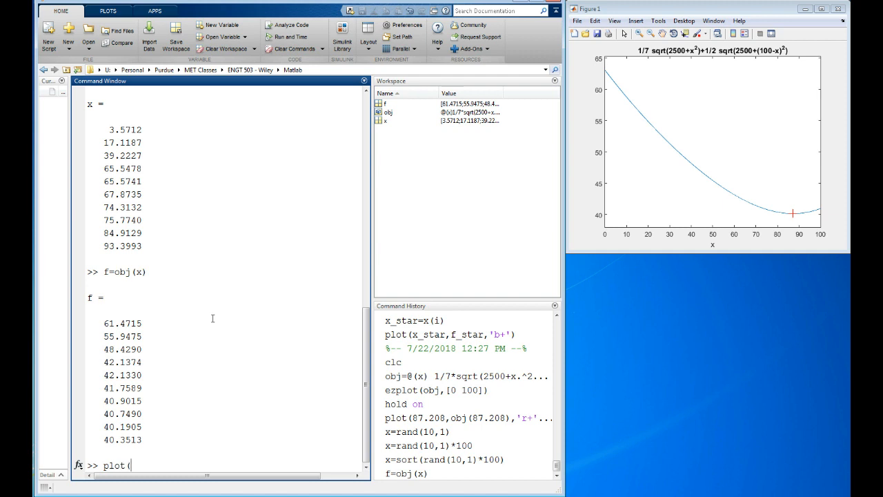
type("x")
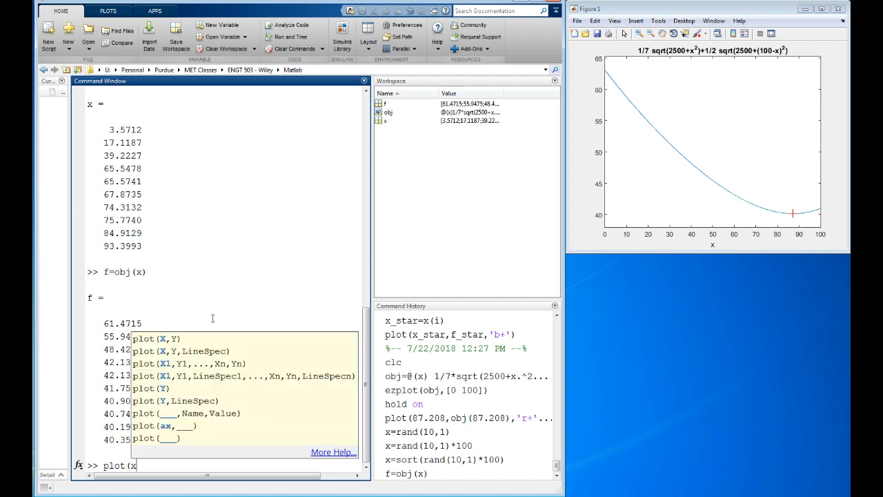
type(",f,")
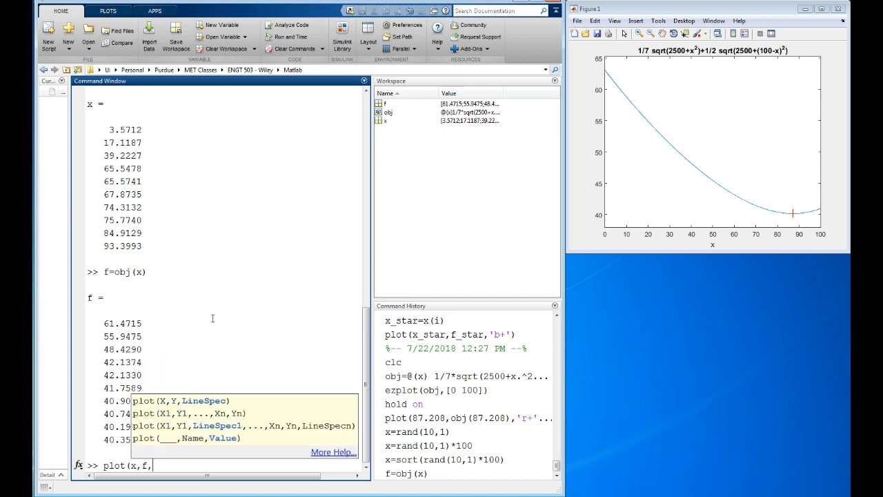
type("'b")
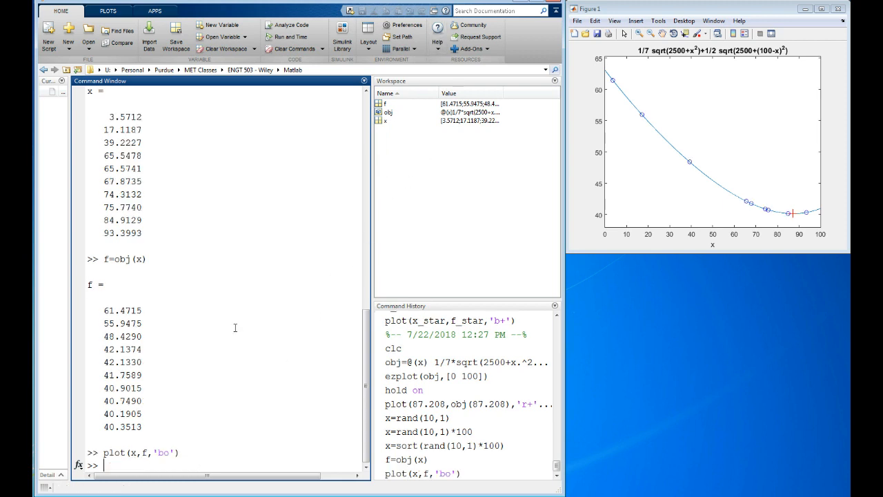
mouse_move(759, 220)
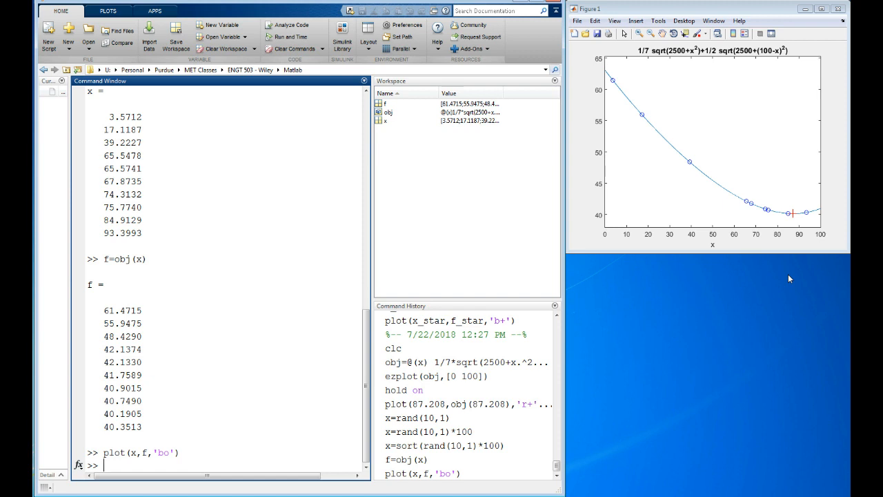
mouse_move(612, 139)
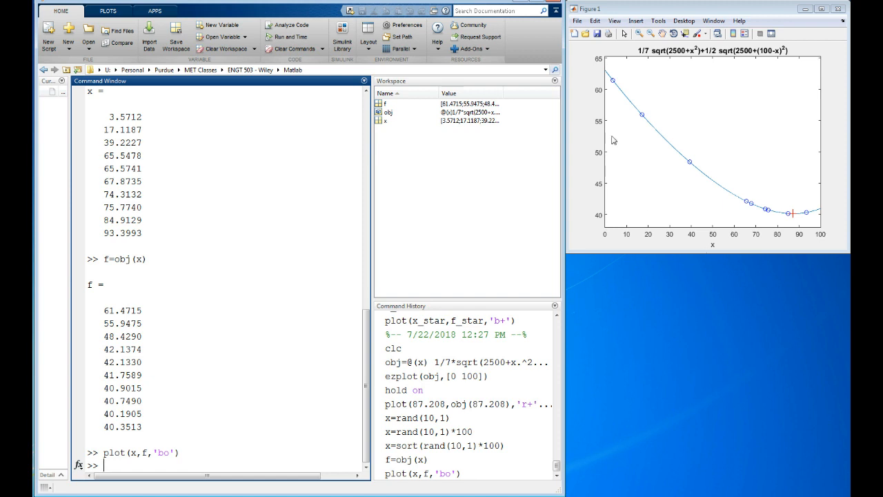
mouse_move(807, 221)
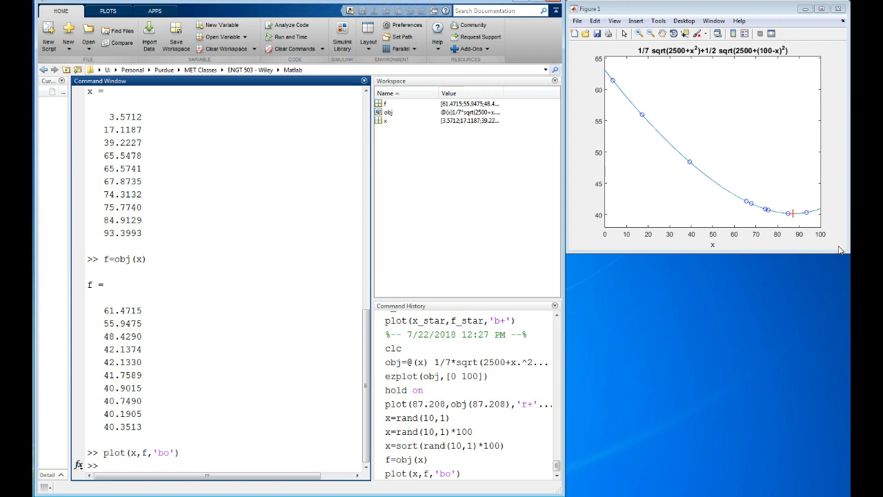
mouse_move(611, 104)
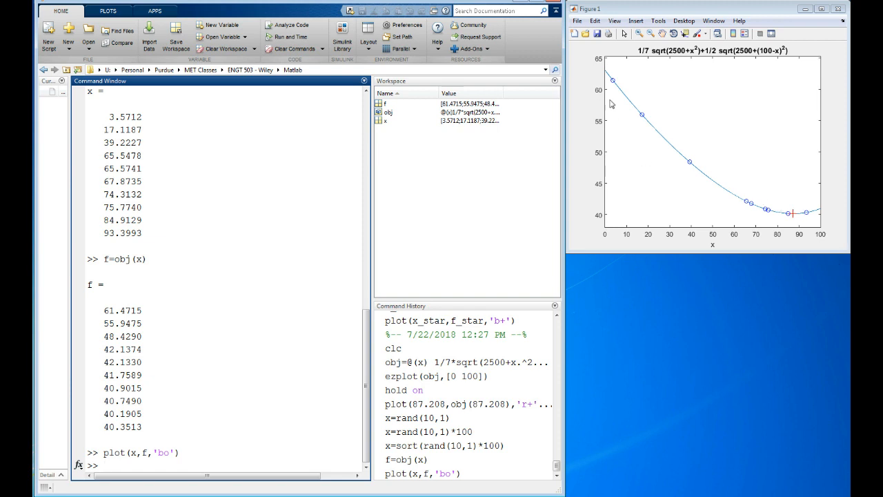
mouse_move(683, 171)
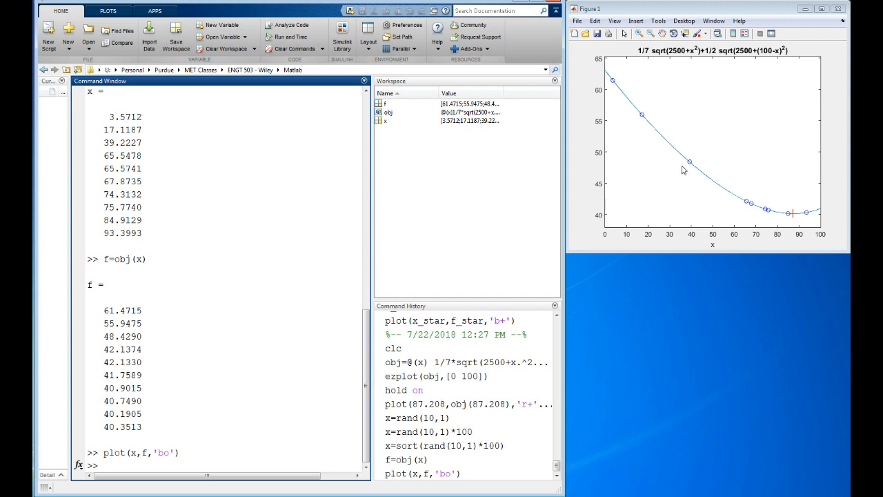
mouse_move(762, 216)
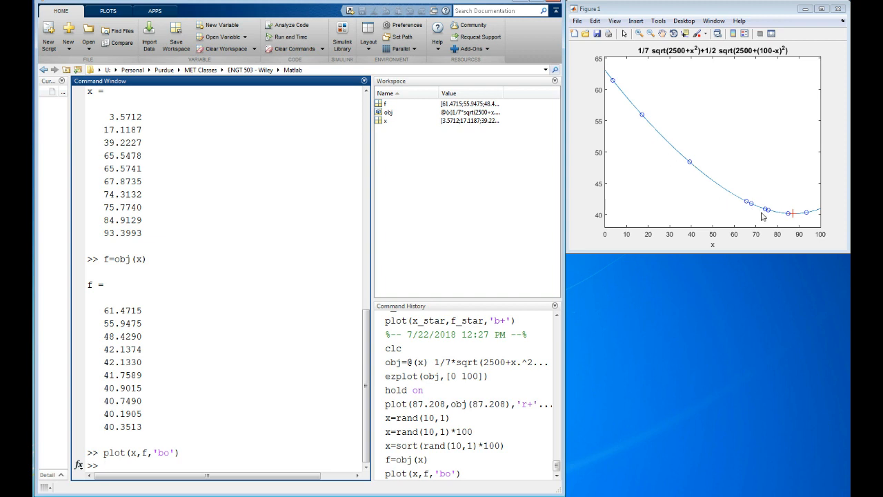
mouse_move(759, 213)
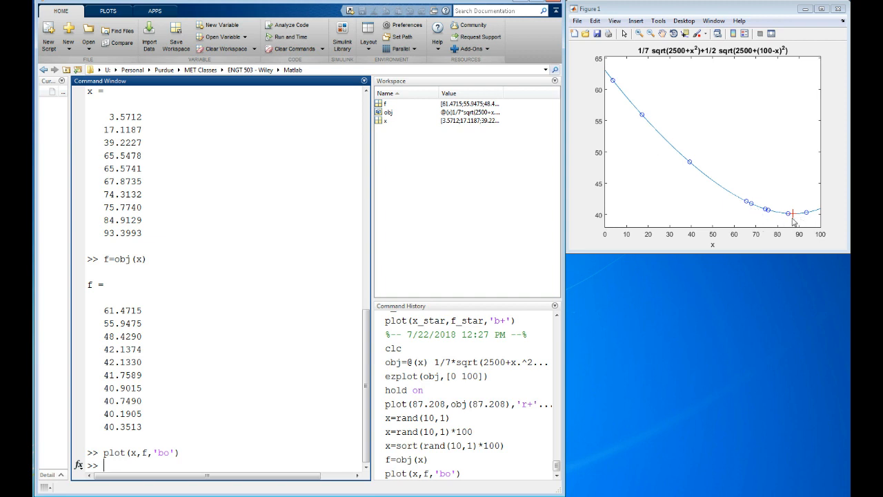
mouse_move(792, 220)
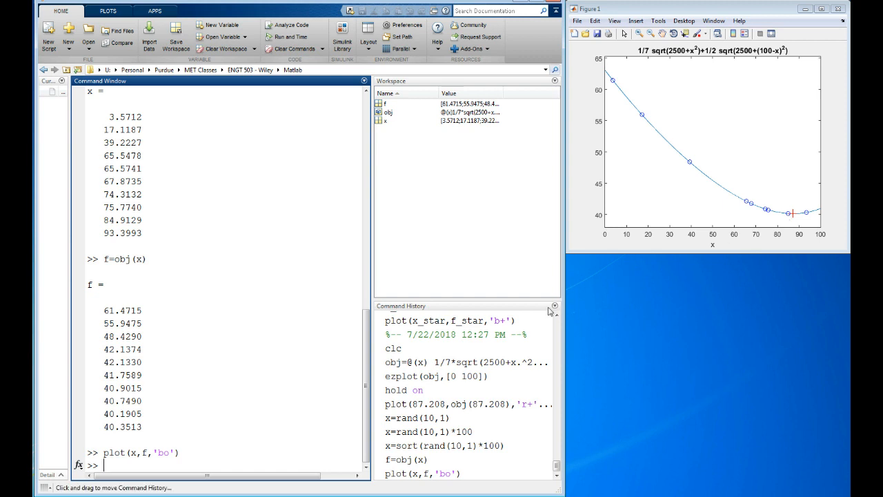
mouse_move(284, 217)
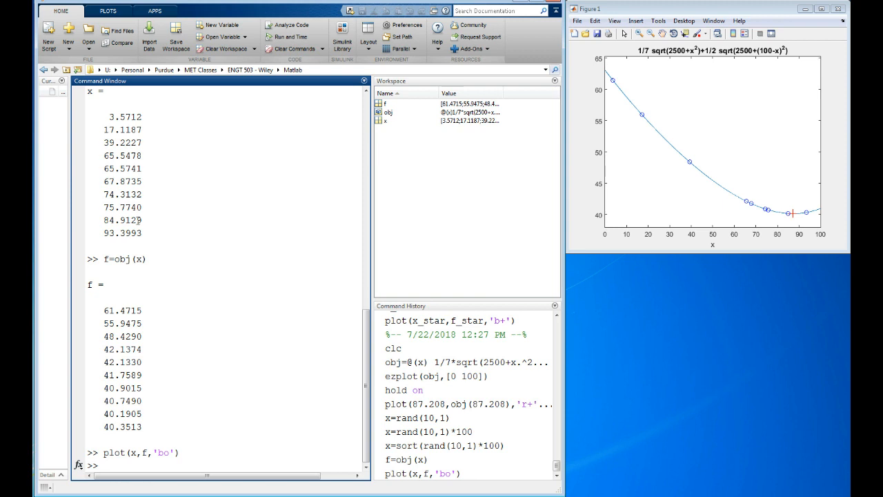
mouse_move(178, 220)
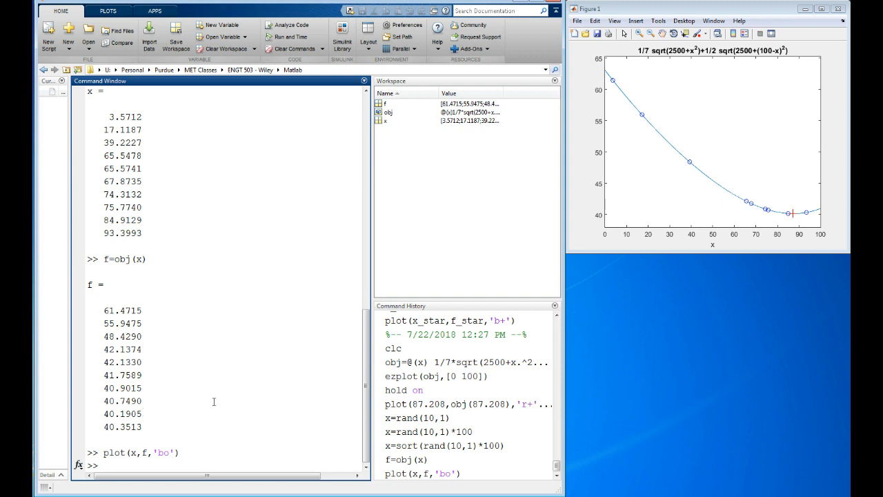
- Find the smallest sample value with min(f)
type("min(f")
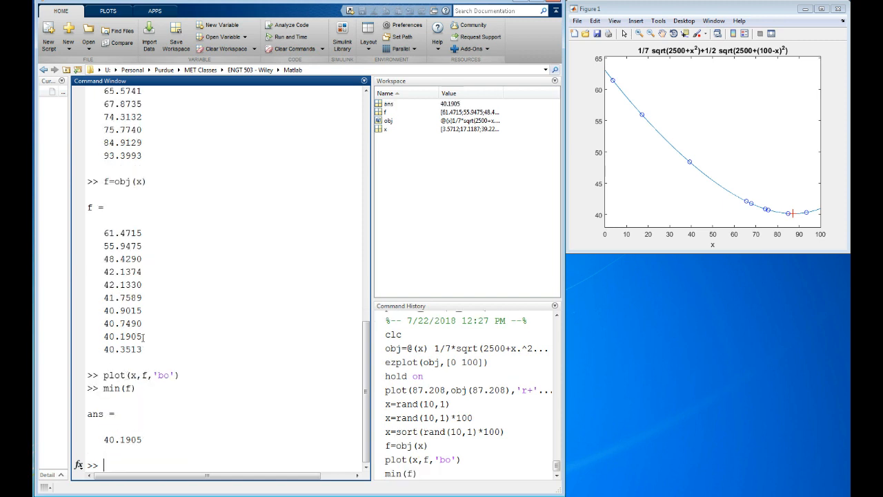
mouse_move(109, 181)
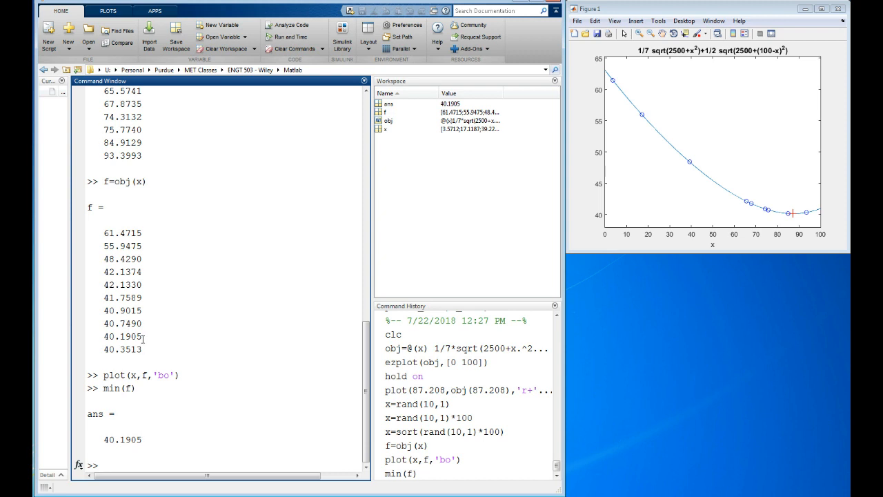
type("f_star,i]=min(f")
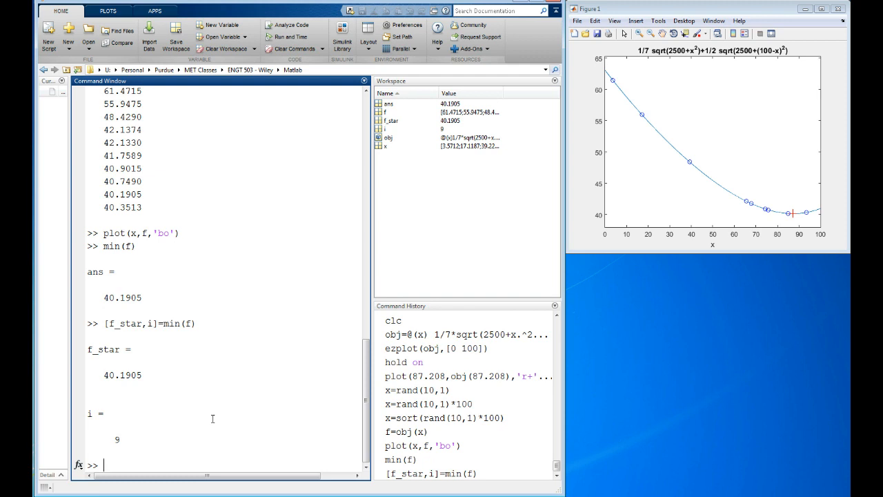
- Store the best sample's location as x_star=x(i), giving 84.9129
type("x")
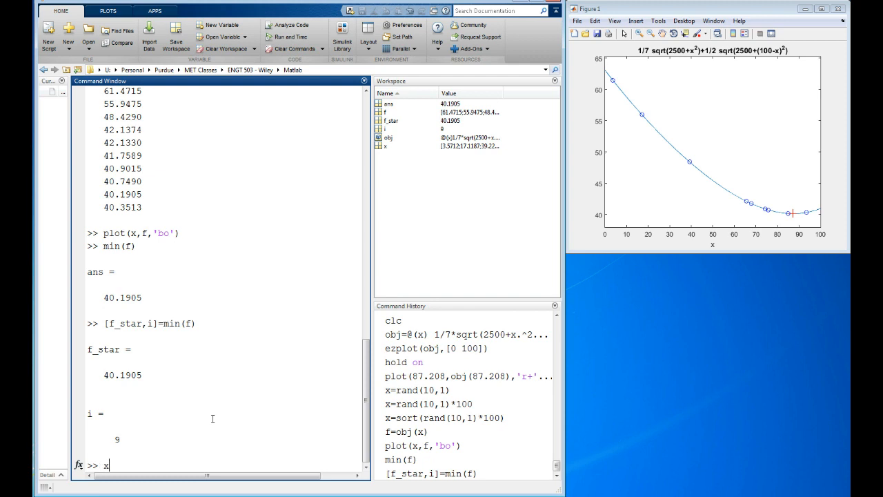
type("_star=")
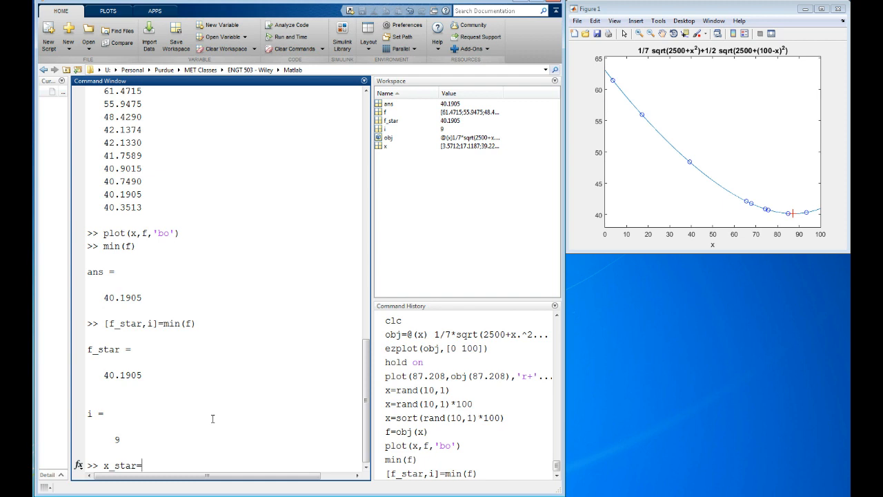
type("x(i)")
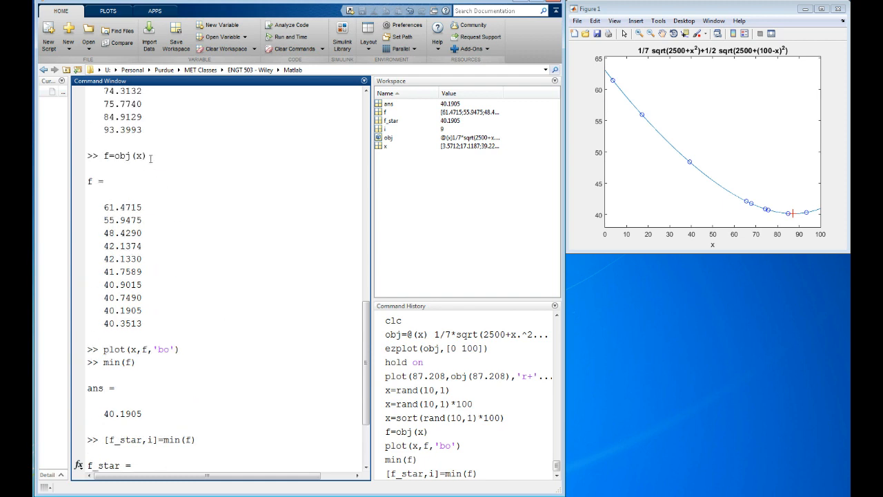
mouse_move(219, 378)
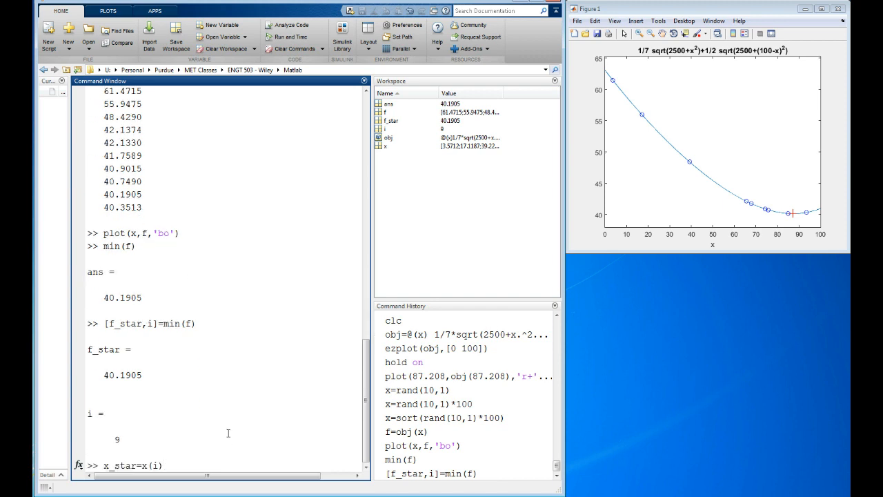
key("Return")
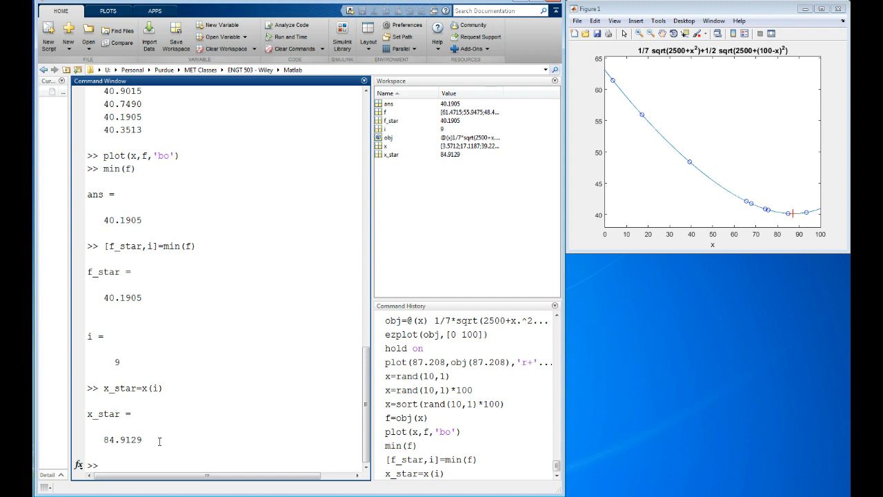
mouse_move(139, 462)
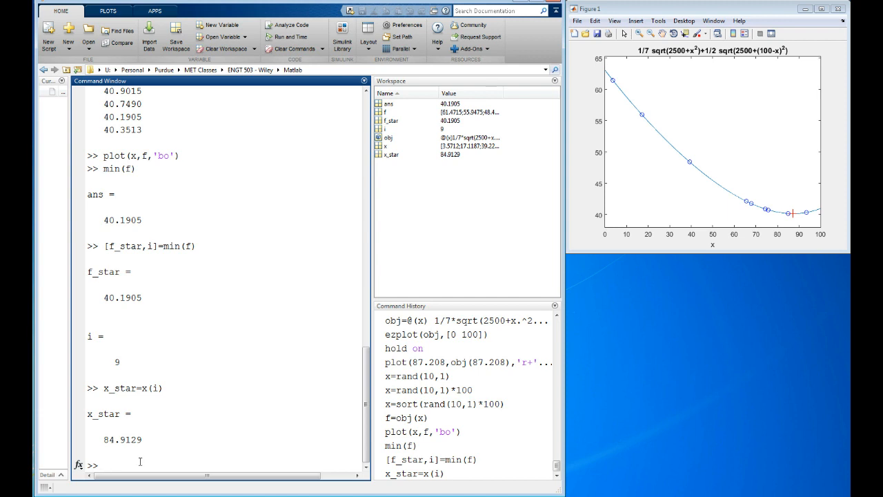
- Enter the command plotting the best sample (x_star, f_star) as a blue plus
type("plot(f")
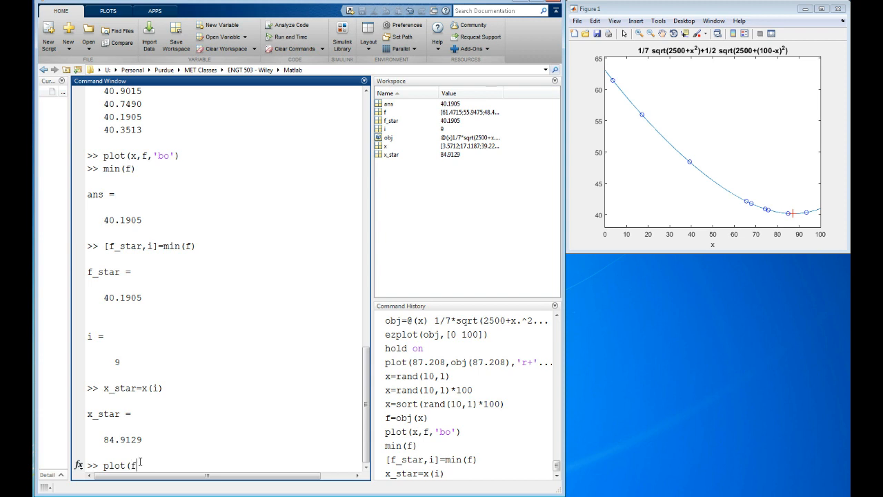
type("_star,")
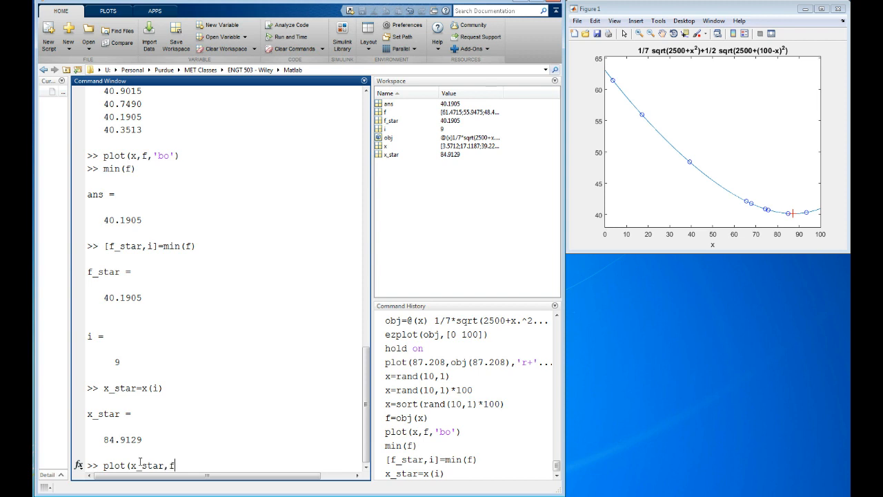
type("_star,'b+")
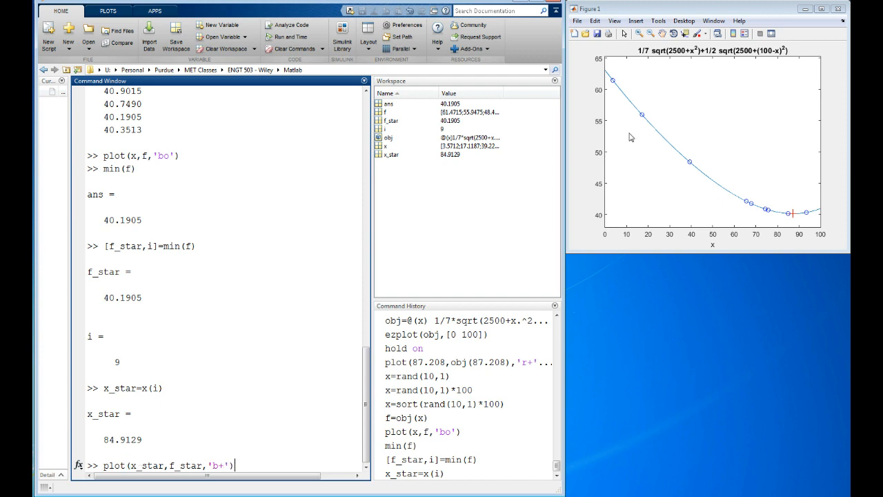
mouse_move(698, 170)
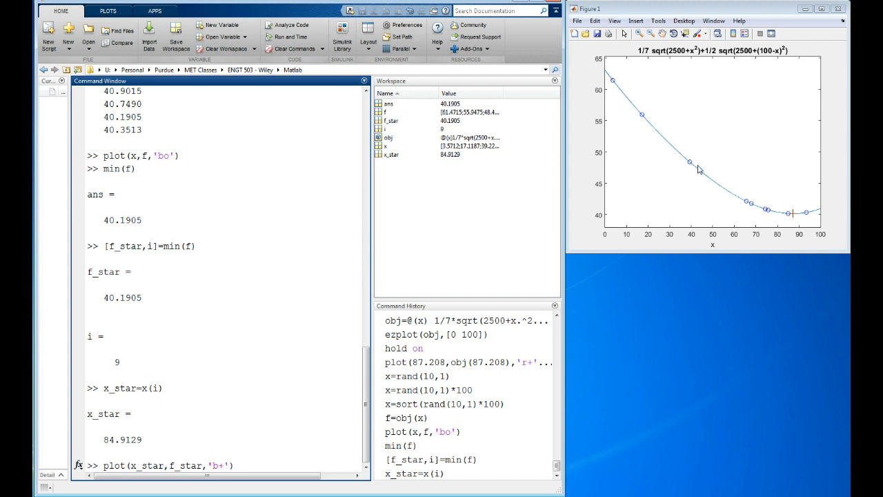
mouse_move(795, 218)
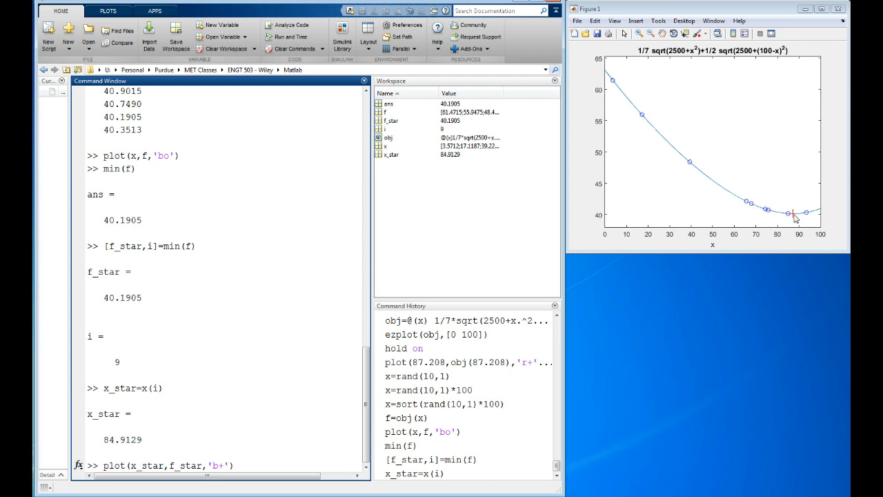
mouse_move(792, 218)
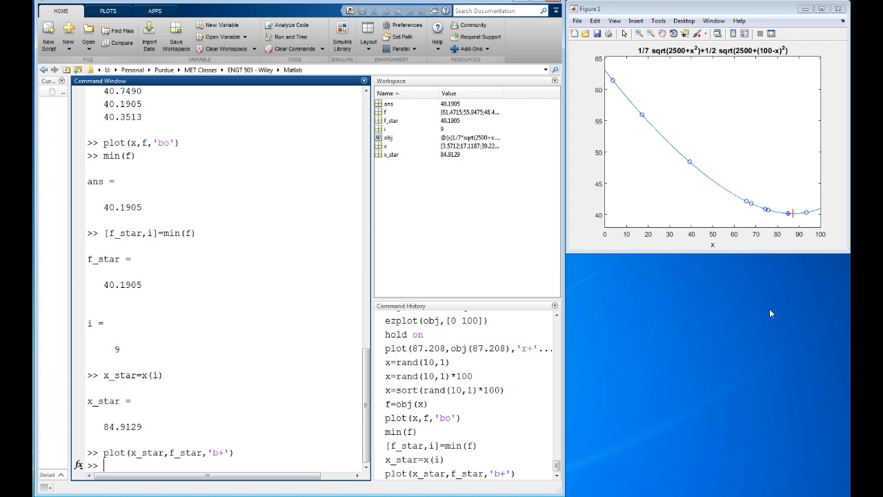
mouse_move(798, 232)
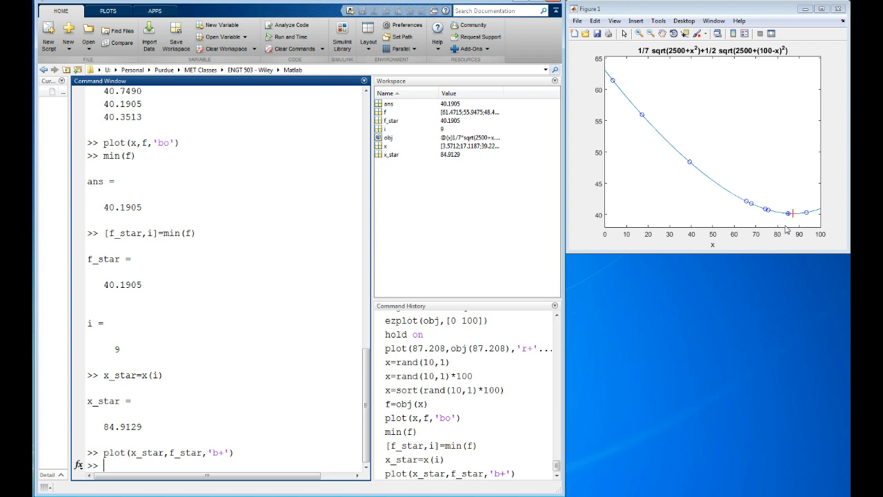
mouse_move(792, 223)
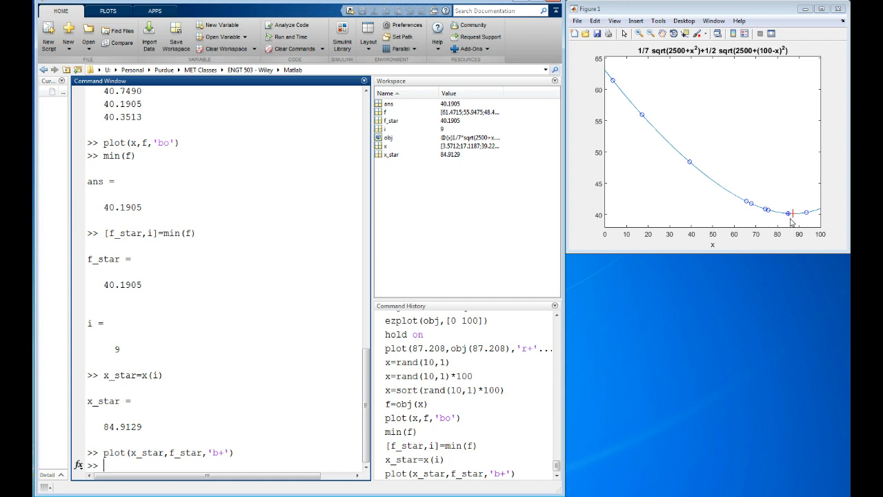
mouse_move(698, 174)
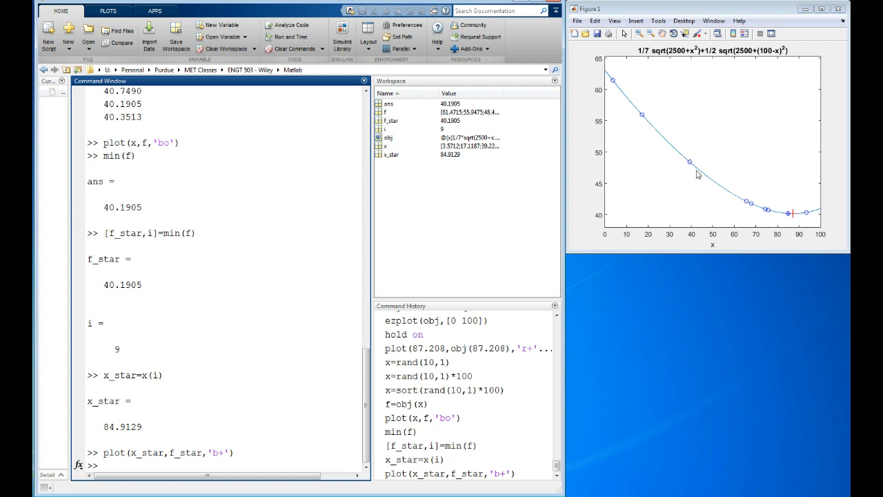
mouse_move(748, 211)
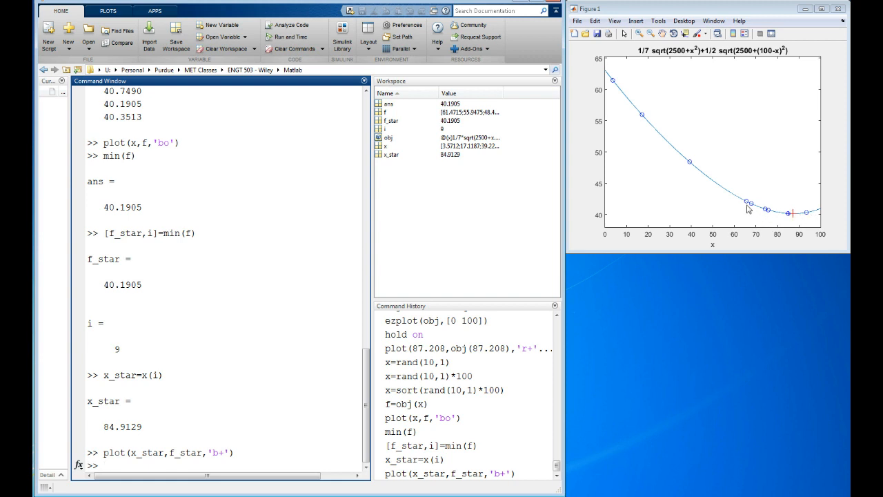
mouse_move(803, 243)
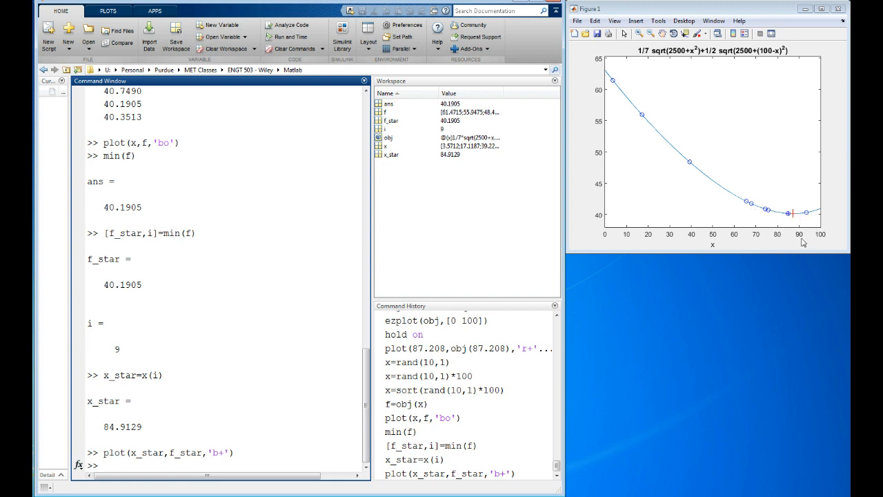